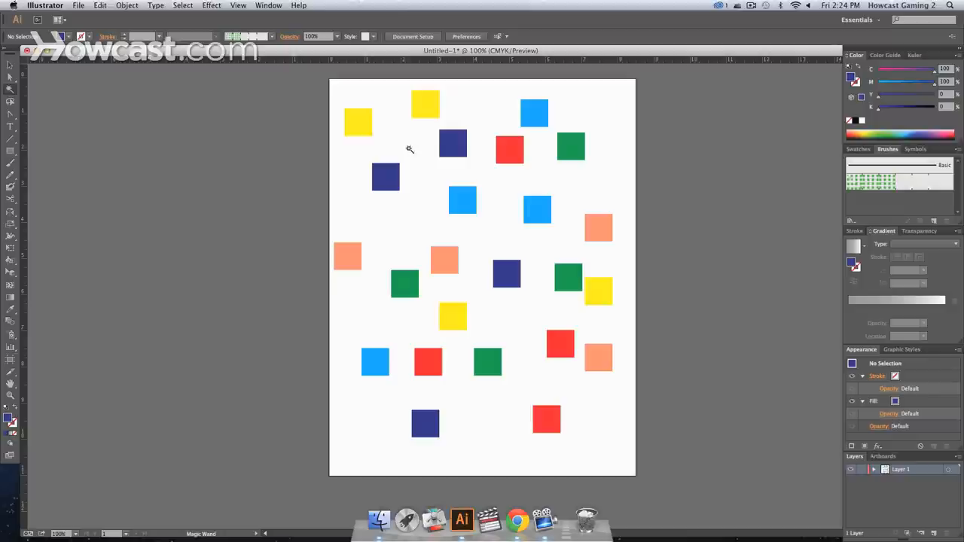
pyautogui.moveTo(525, 304)
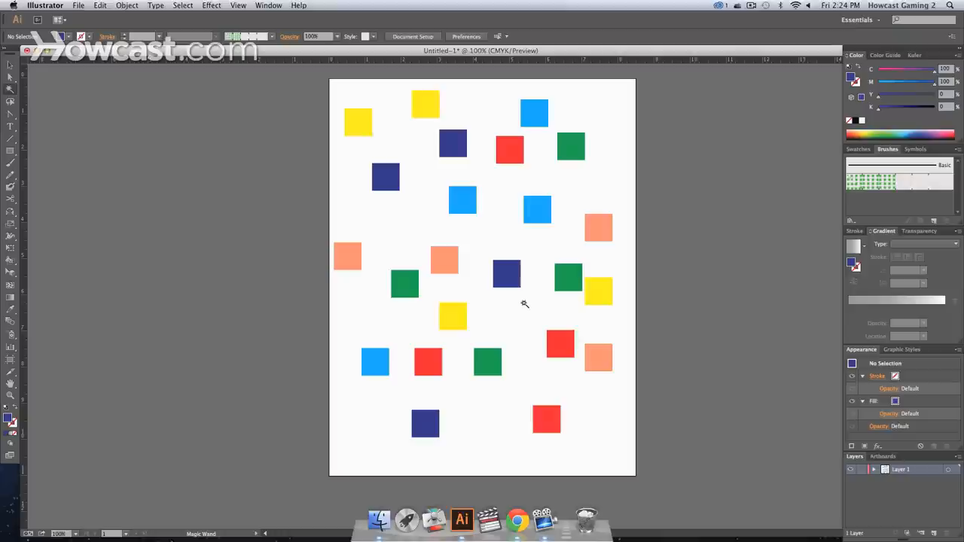